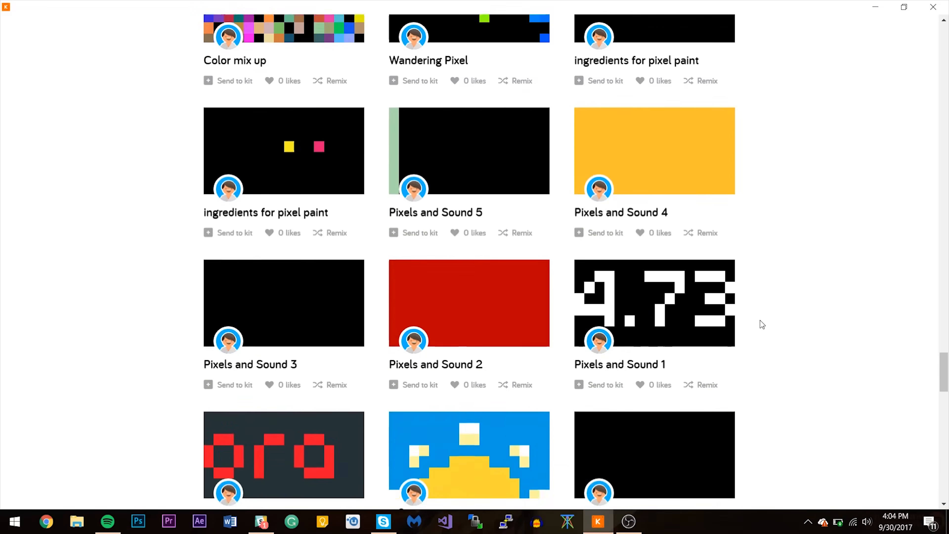
{"action": "scroll", "scroll_direction": "down", "scroll_amount": 3}
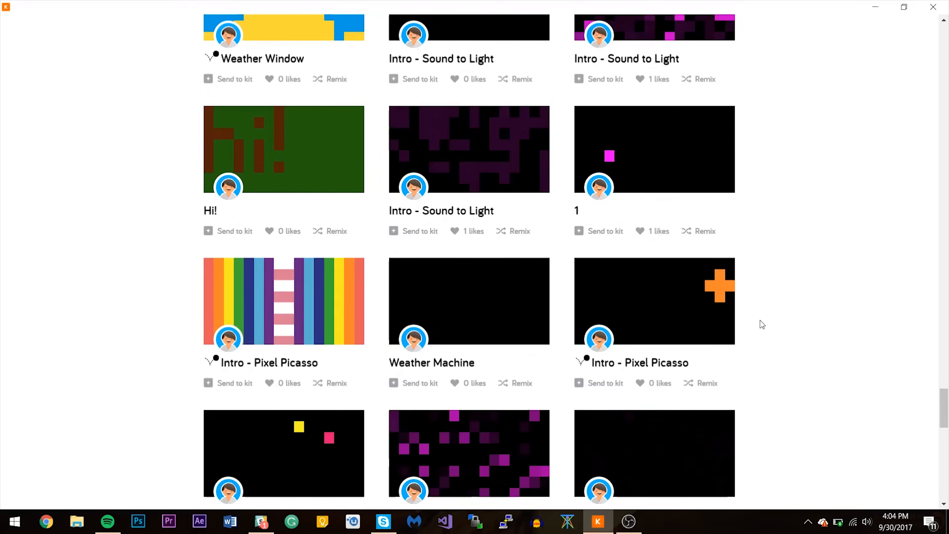
{"action": "scroll", "scroll_direction": "down", "scroll_amount": 3}
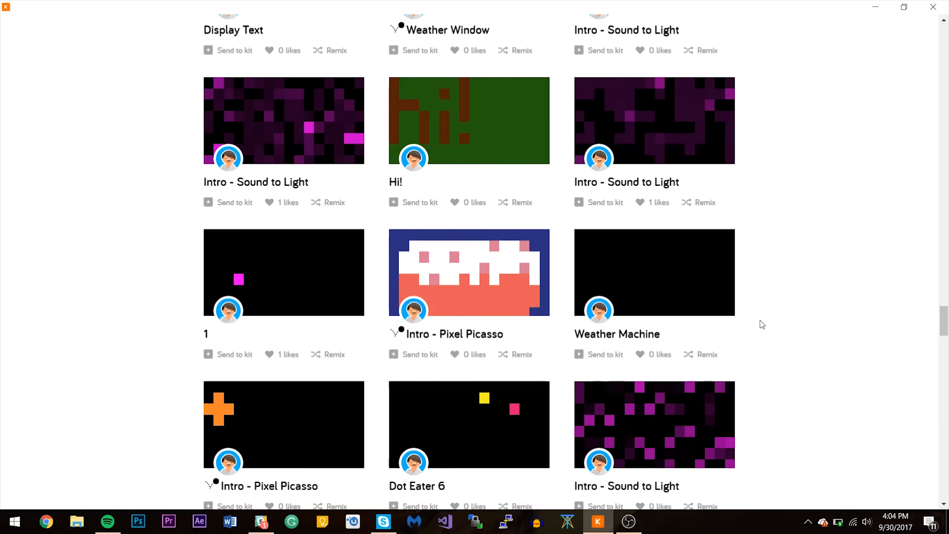
{"action": "scroll", "scroll_direction": "down", "scroll_amount": 3}
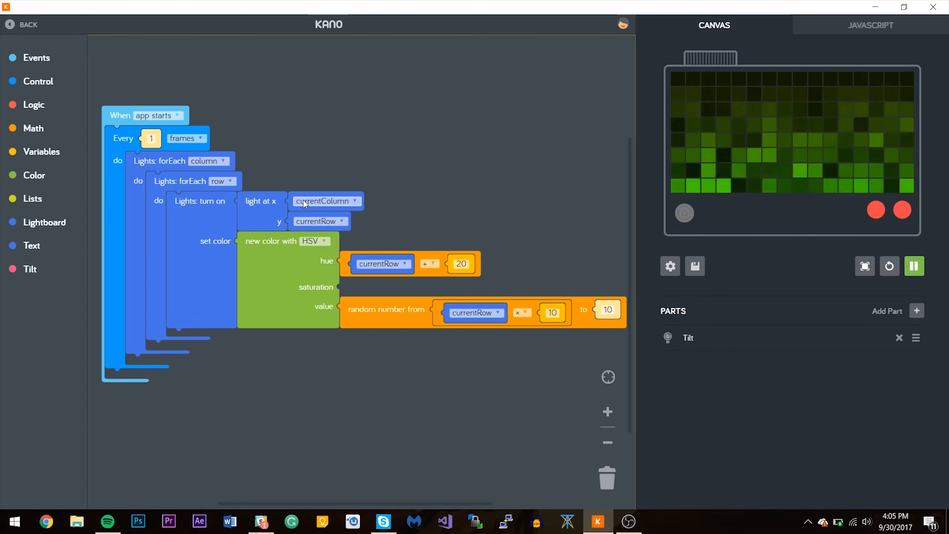
{"action": "mouse_move", "coordinate": [124, 140]}
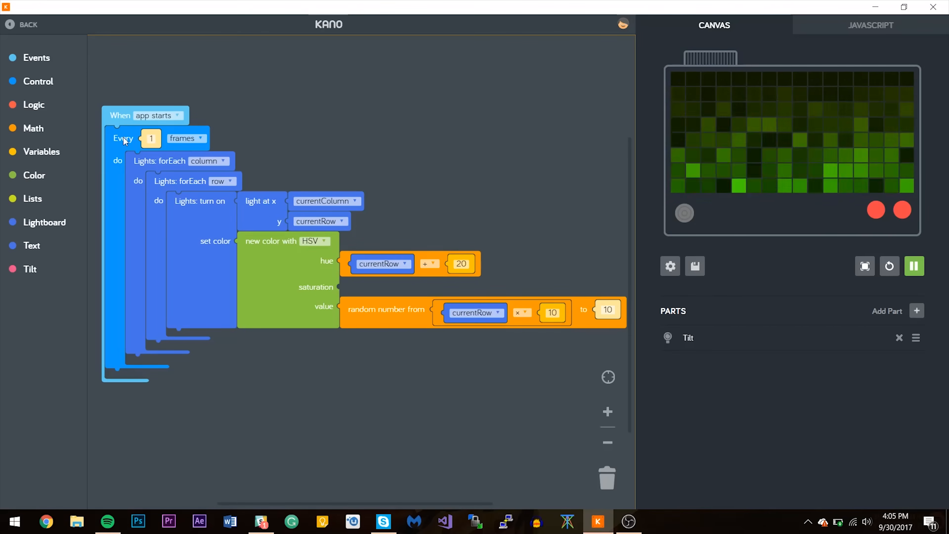